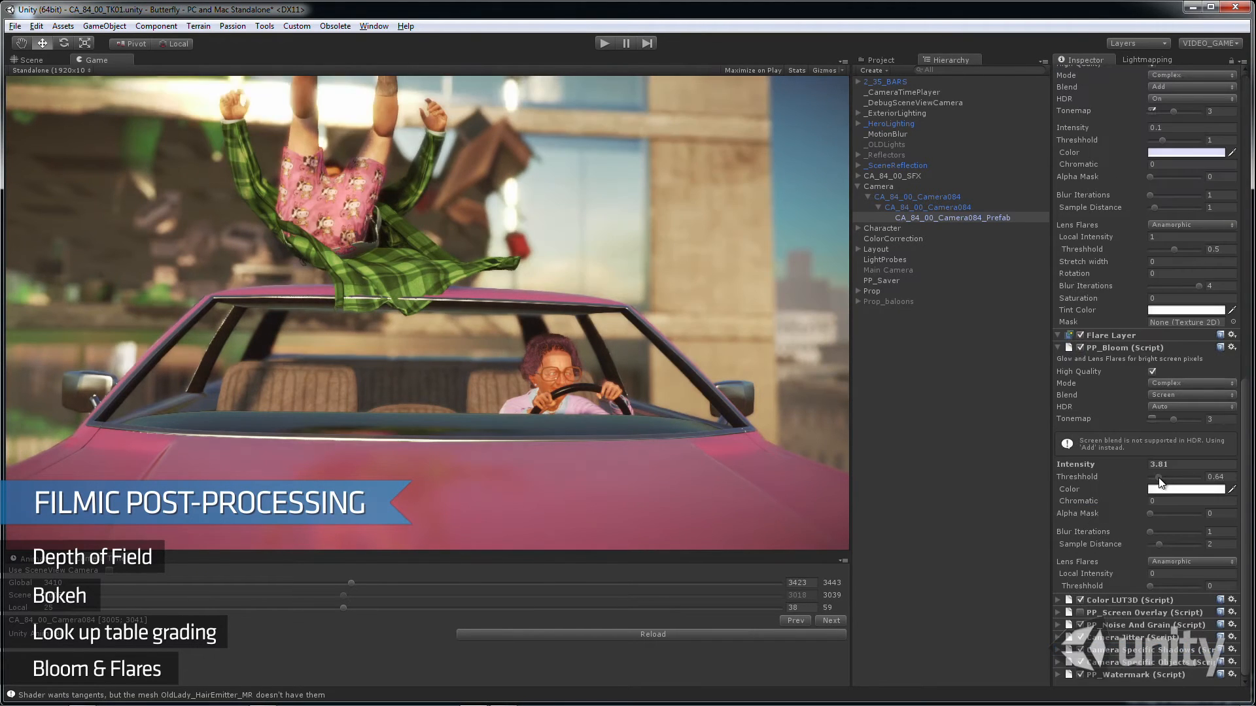
Step: Lower the PP_Bloom threshold from 0.64 to about 0.53, keeping intensity 3.81, and play the scene
left_click_drag(1185, 476, 1149, 477)
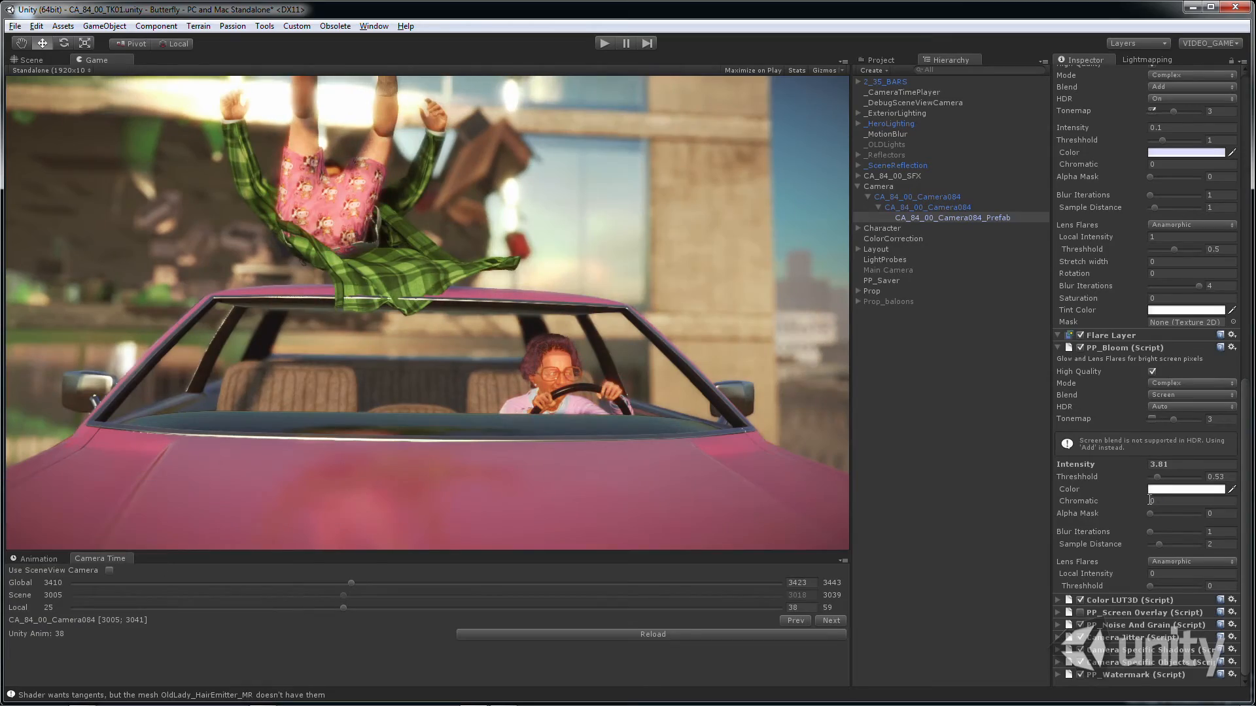
left_click(604, 43)
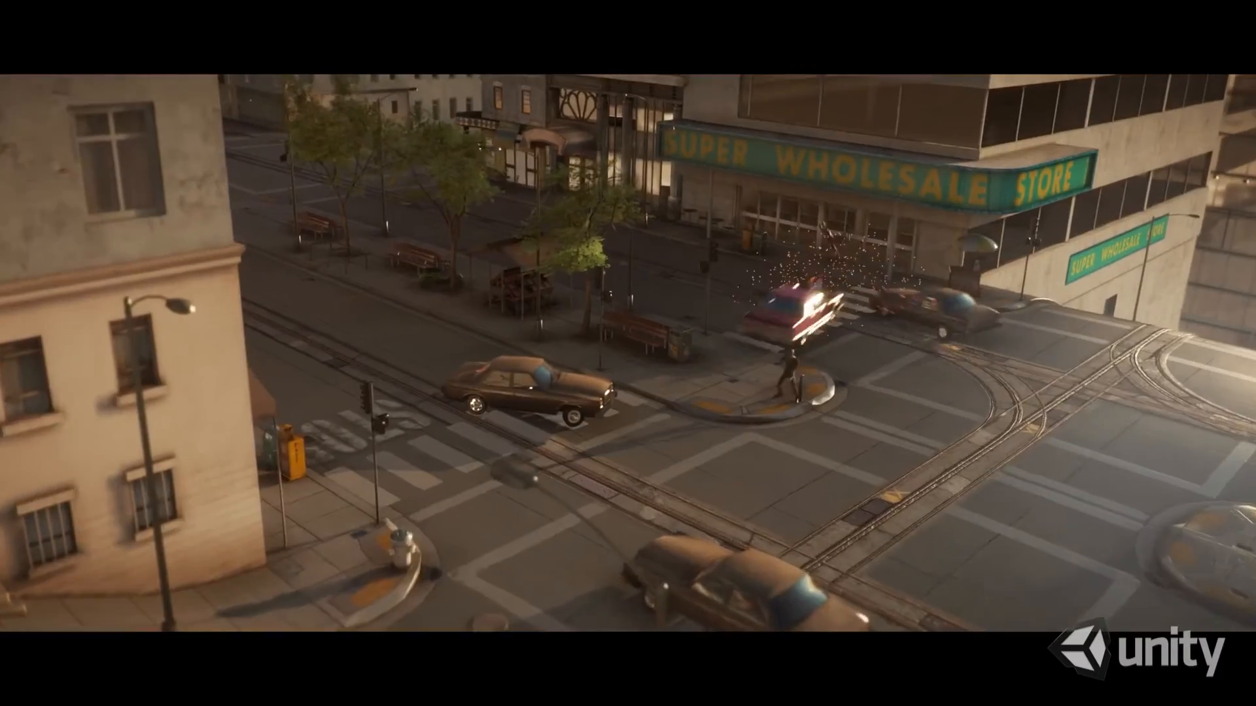